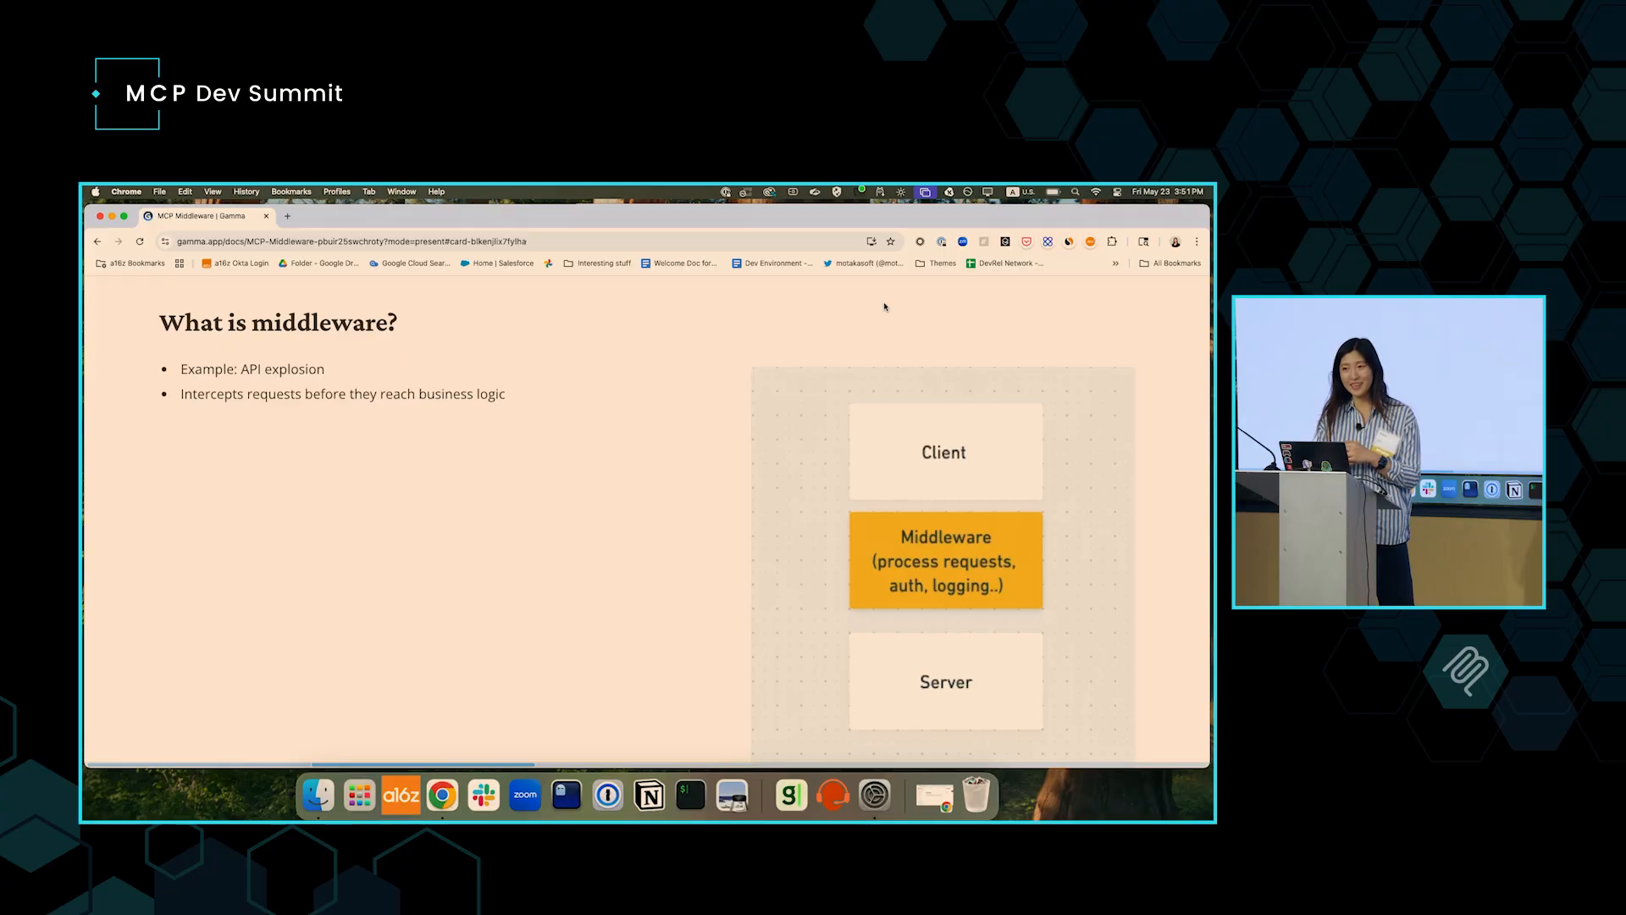
# Advance to the 'MCP middleware' slide covering server routing, parallelization, auth and logging
pyautogui.press('right')
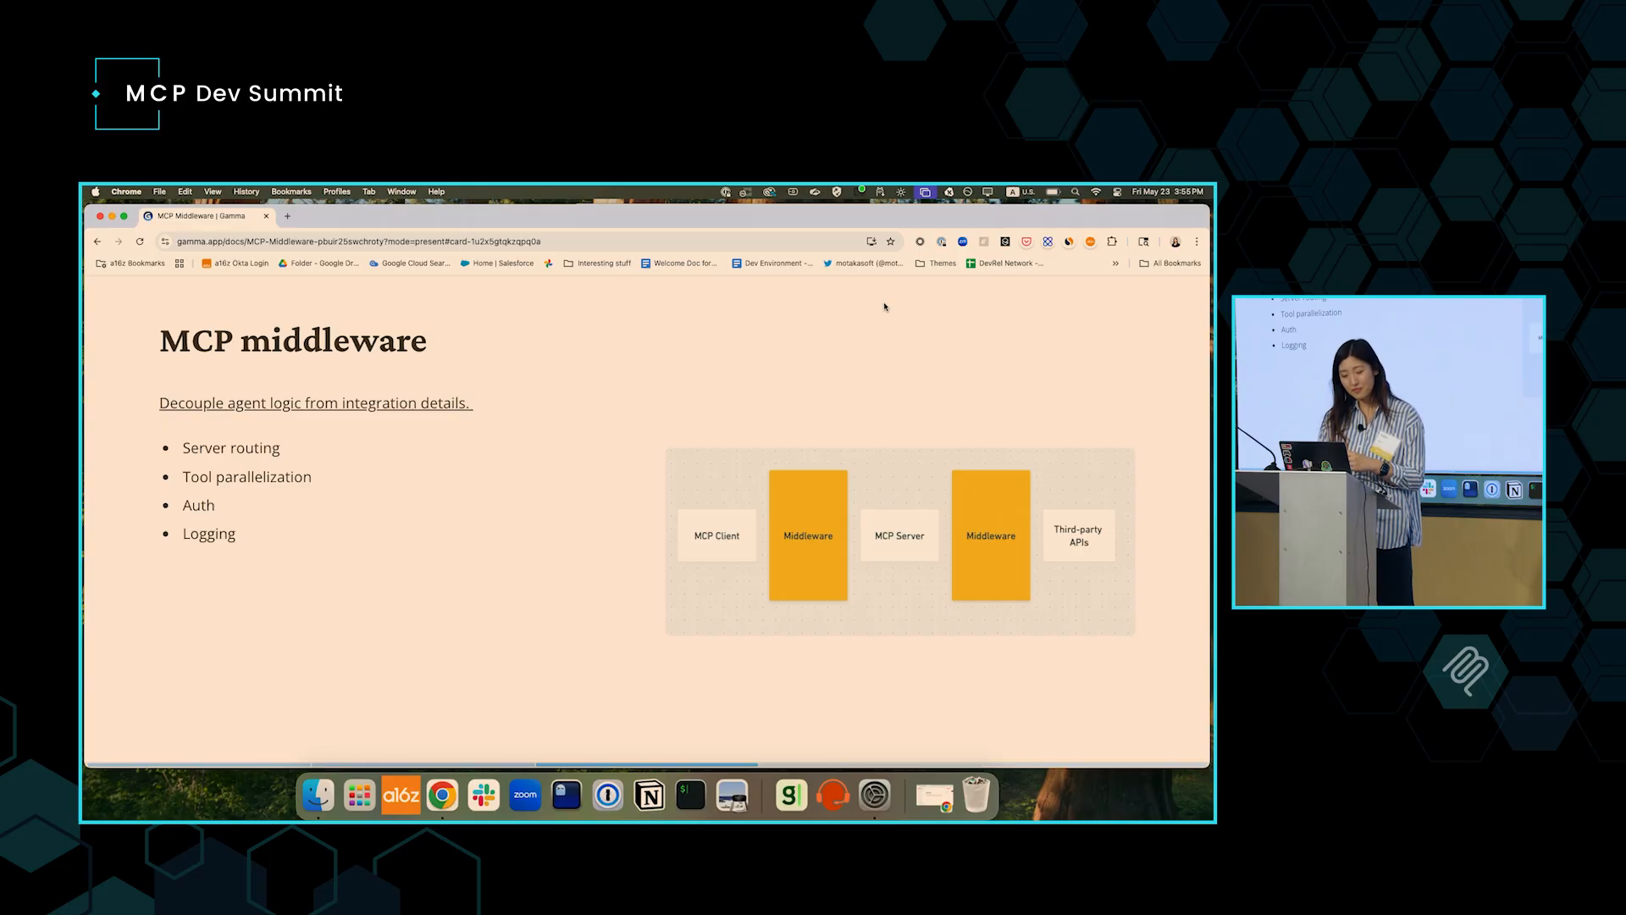
# Step past the middleware features slide to the closing 'Why now?' slide listing three trends
pyautogui.press('Right')
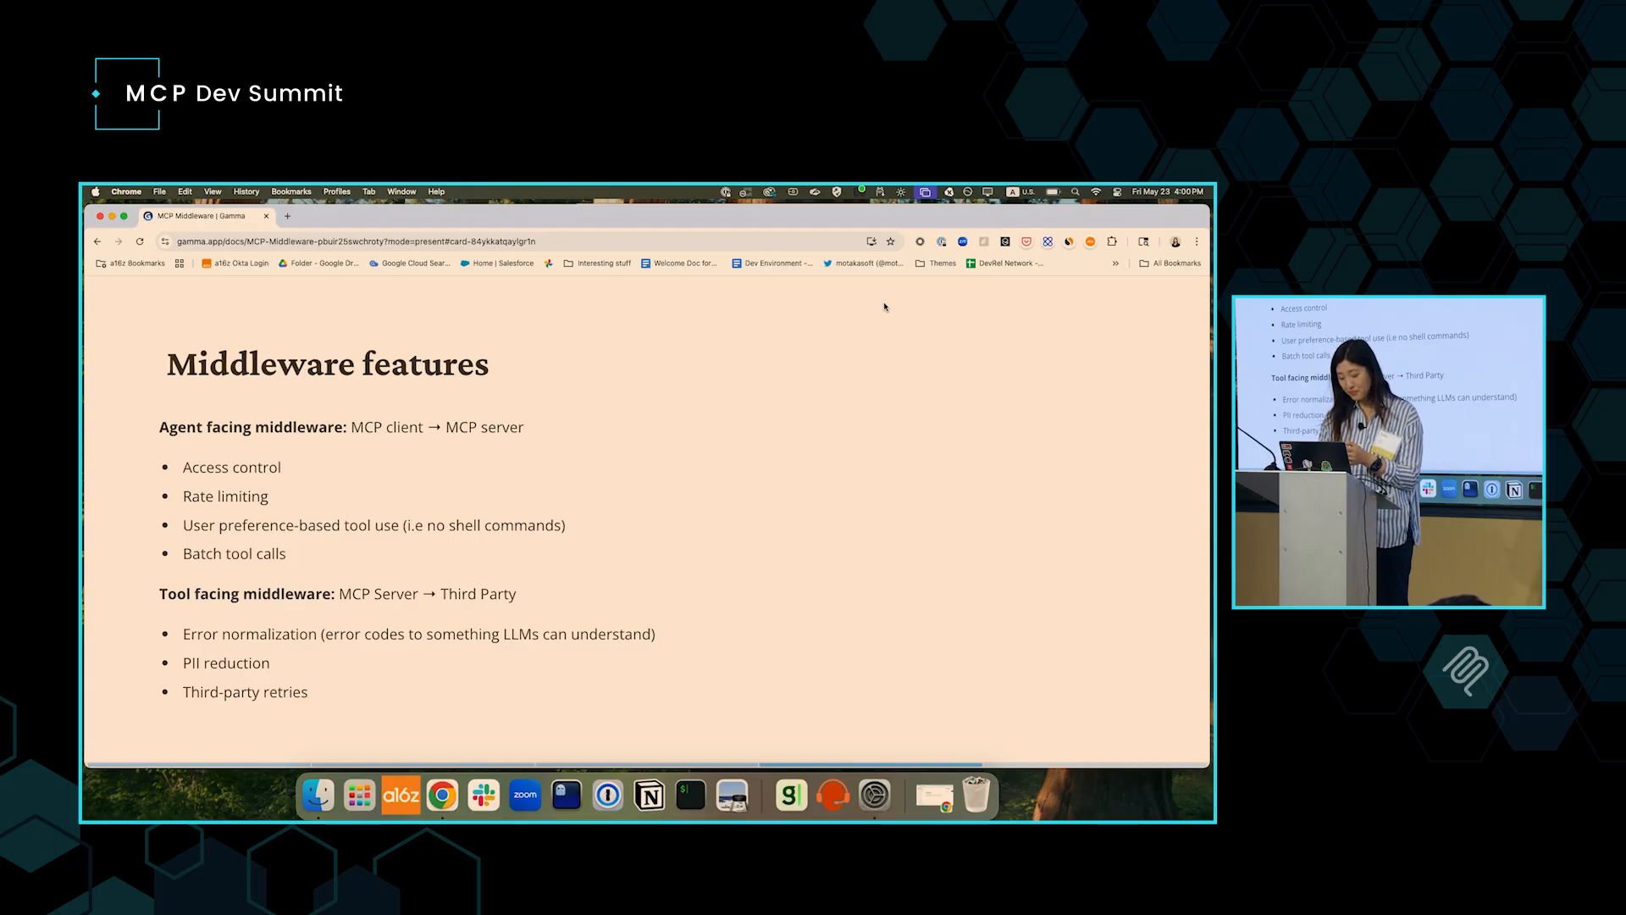
pyautogui.press('Right')
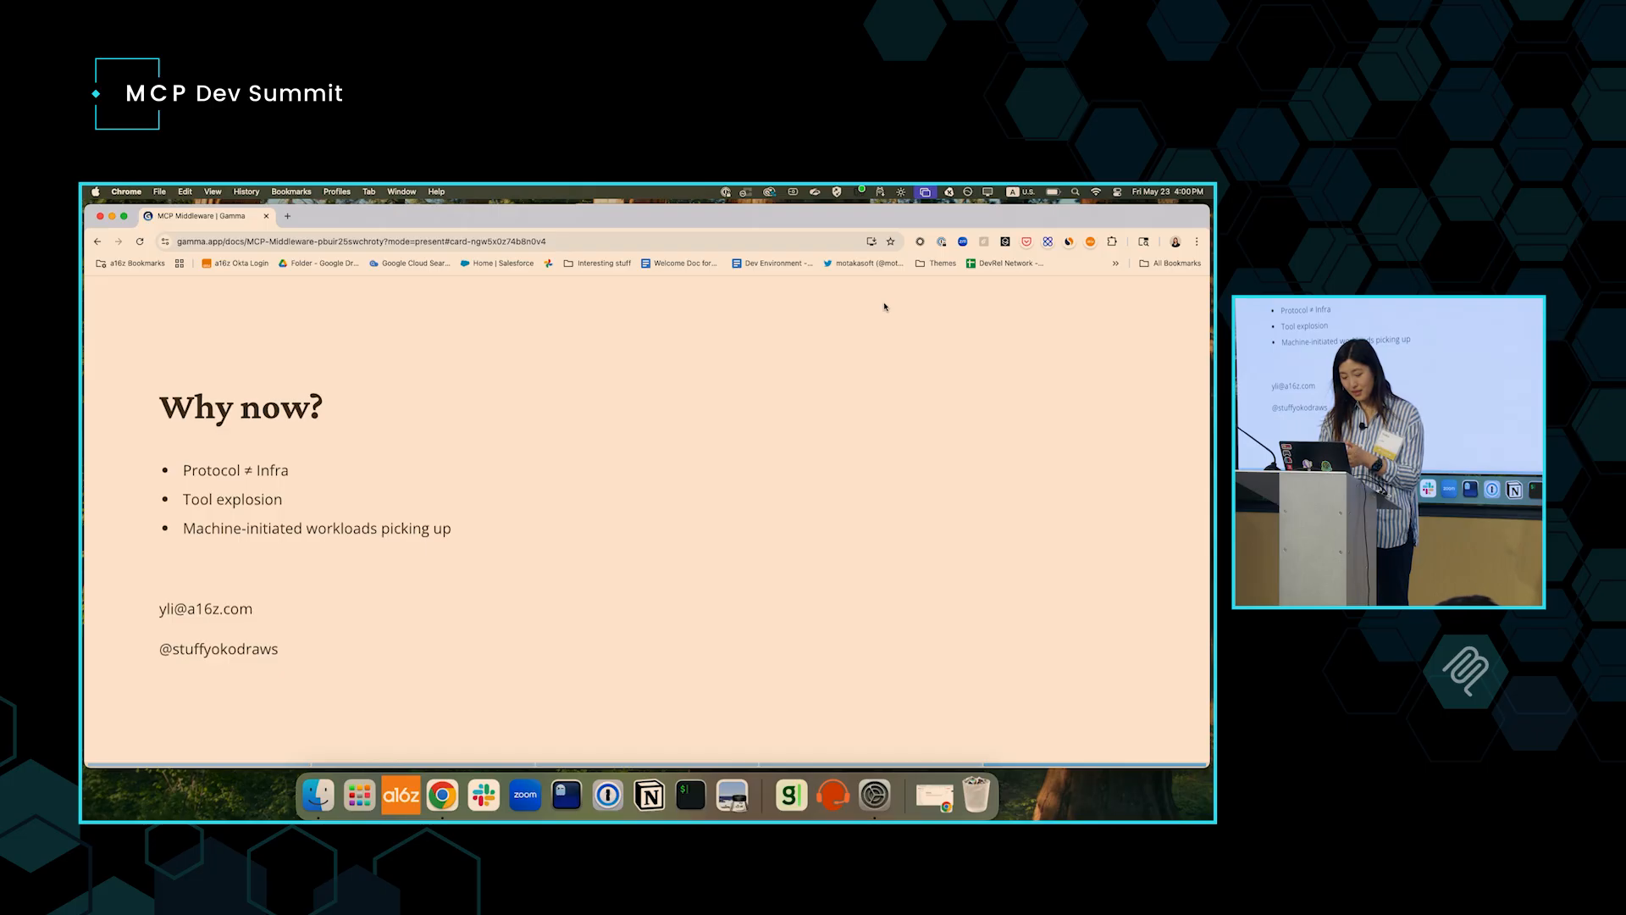